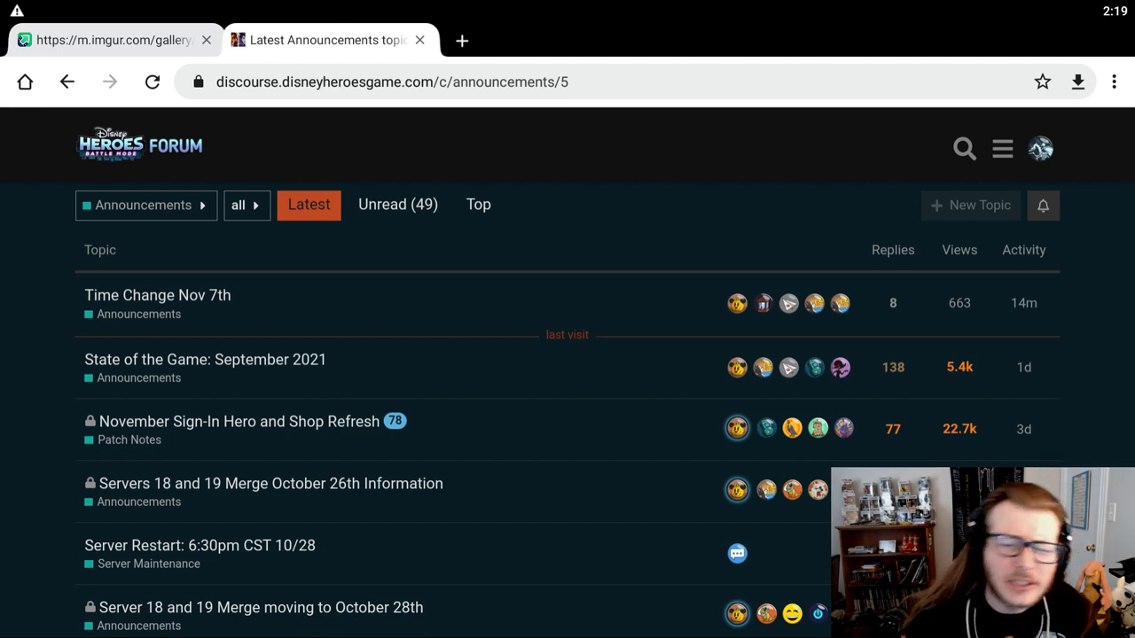
{"action": "mouse_move", "coordinate": [365, 394]}
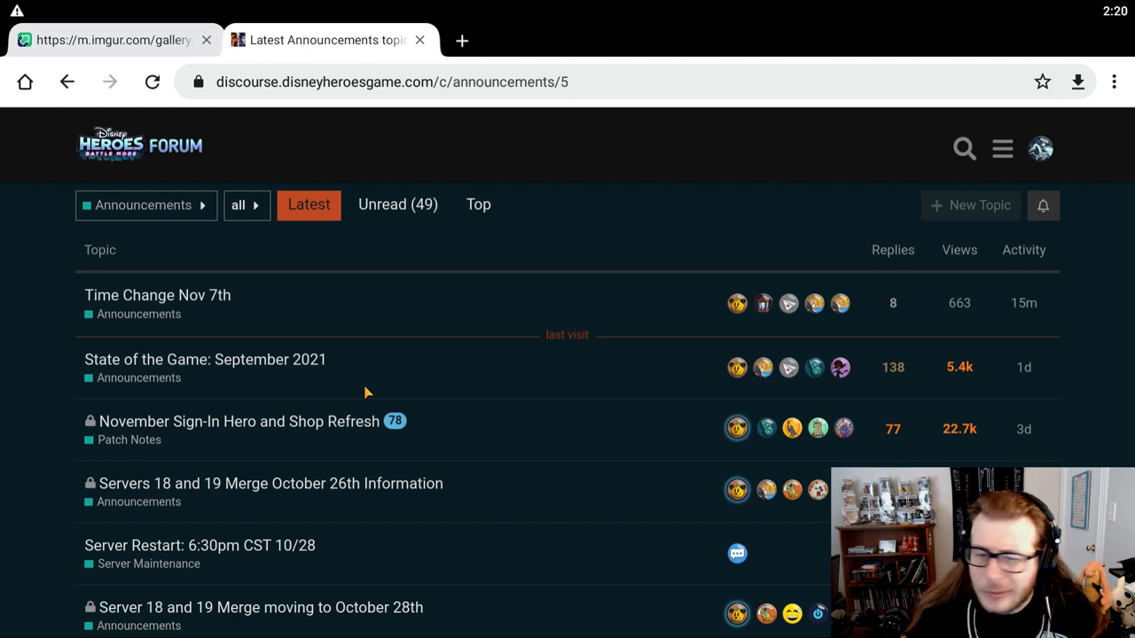
{"action": "mouse_move", "coordinate": [269, 372]}
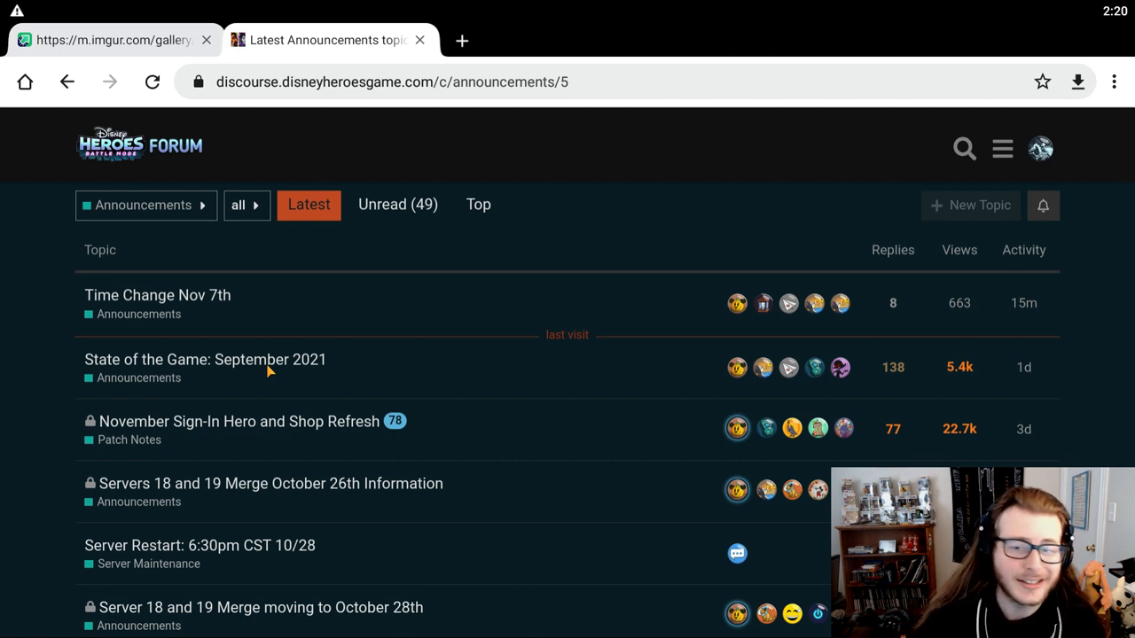
- Read the post's opening paragraphs down to the upcoming characters and hero refreshes section
{"action": "left_click", "coordinate": [205, 358]}
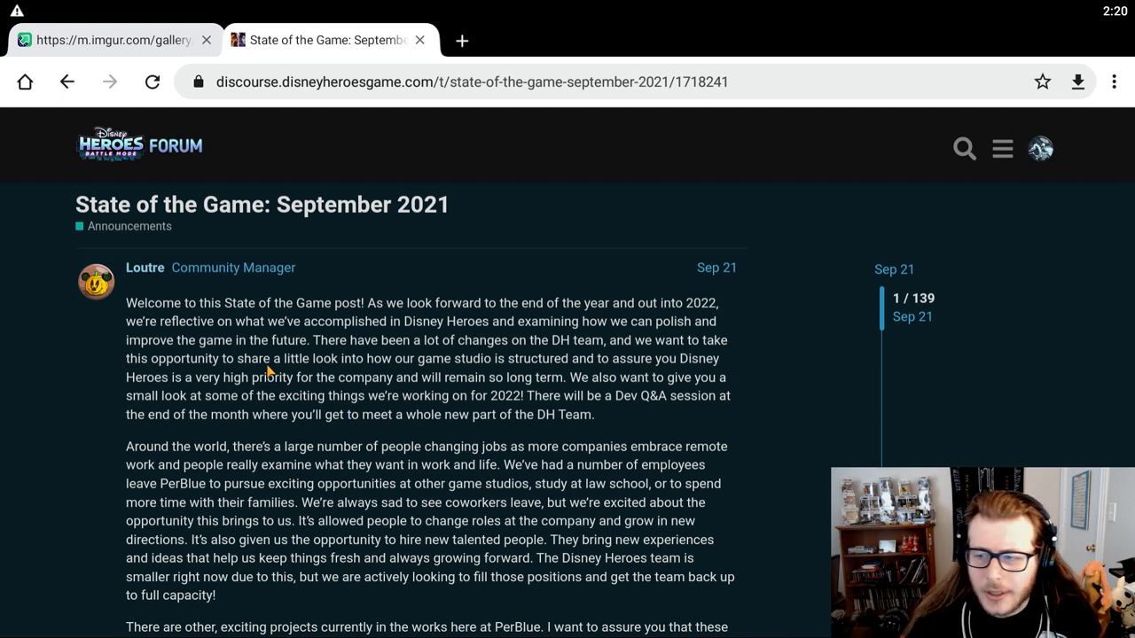
{"action": "scroll", "scroll_direction": "down", "scroll_amount": 3}
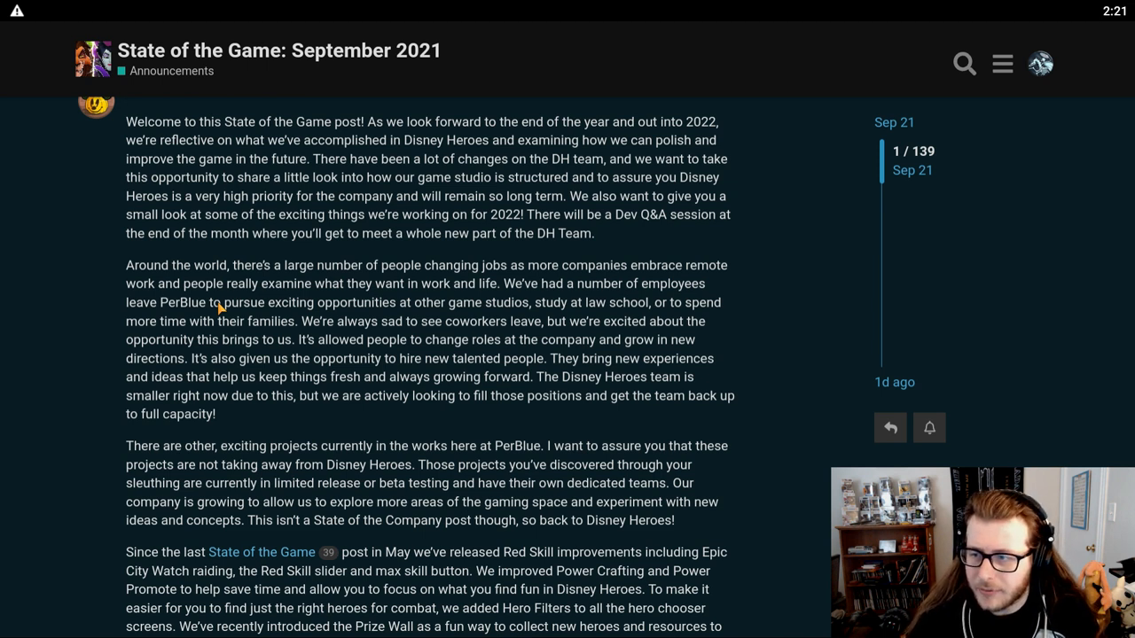
{"action": "mouse_move", "coordinate": [174, 341]}
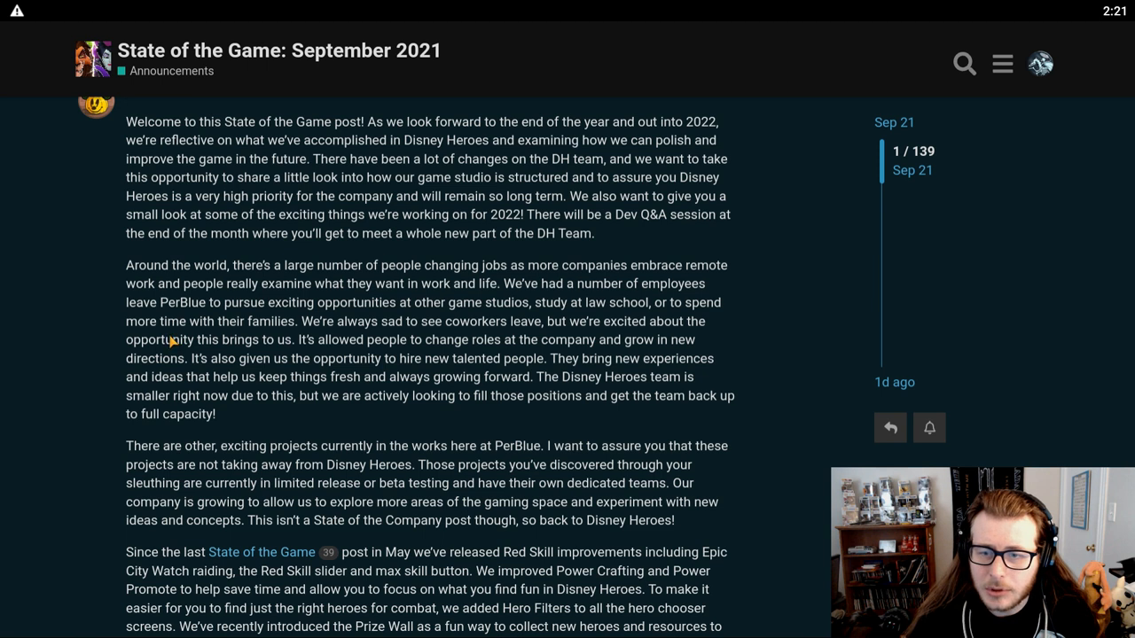
{"action": "mouse_move", "coordinate": [113, 344]}
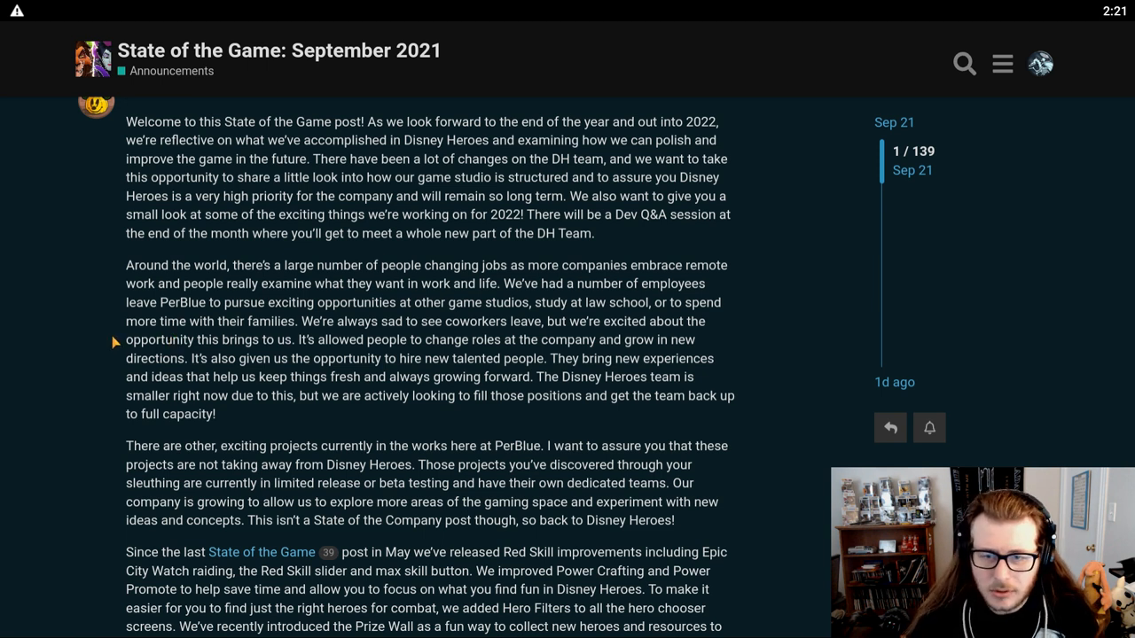
{"action": "scroll", "scroll_direction": "down", "scroll_amount": 3}
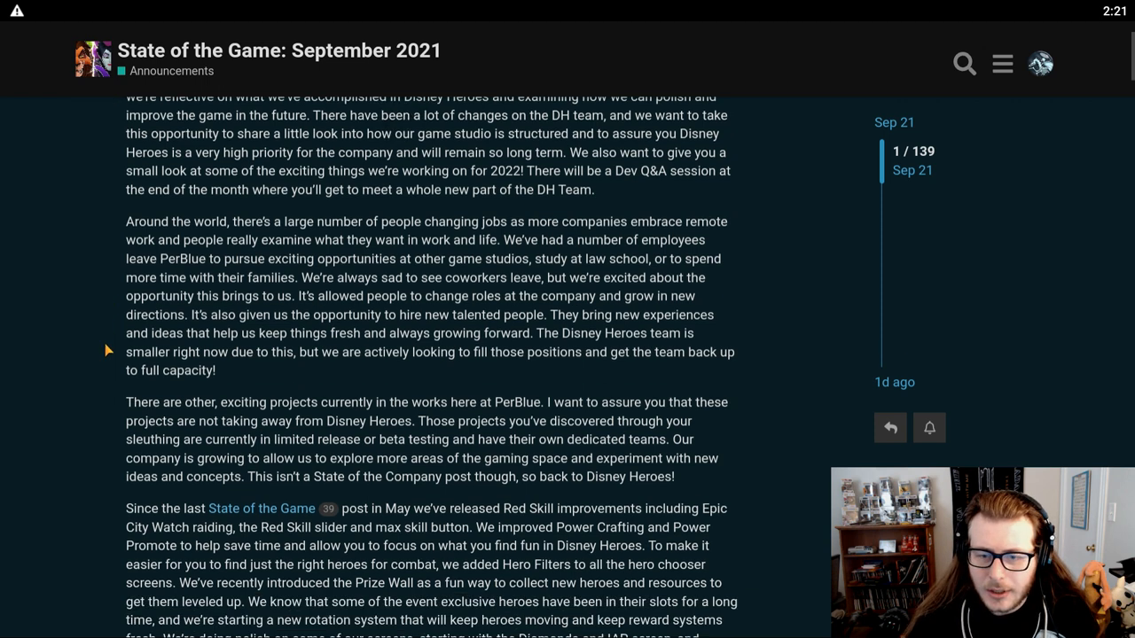
{"action": "scroll", "scroll_direction": "down", "scroll_amount": 3}
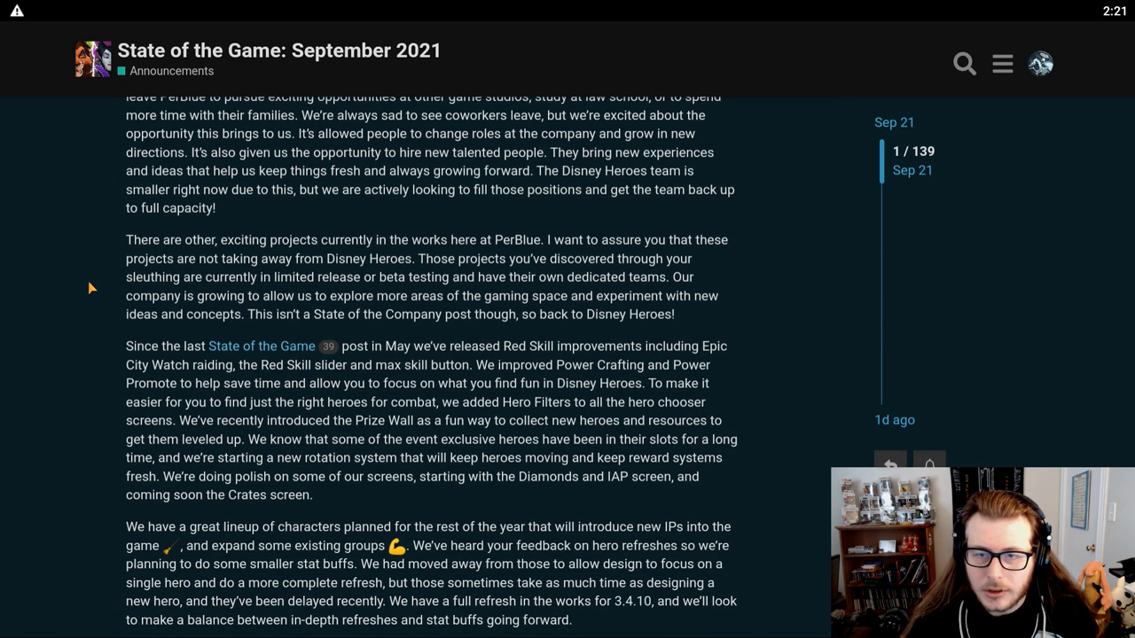
{"action": "scroll", "scroll_direction": "down", "scroll_amount": 3}
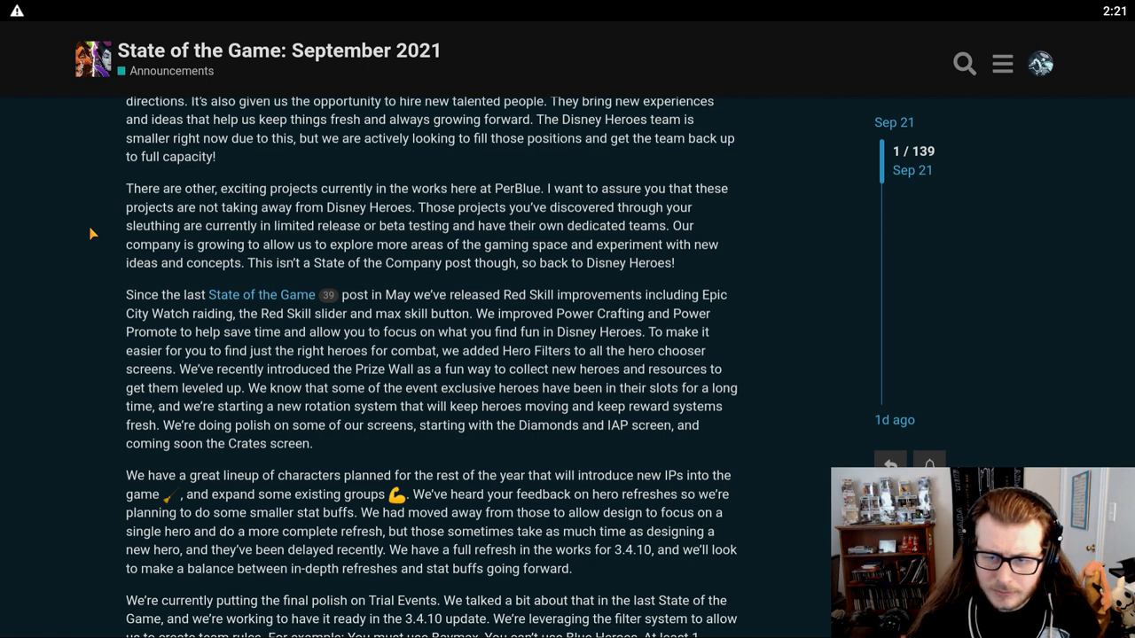
{"action": "scroll", "scroll_direction": "down", "scroll_amount": 3}
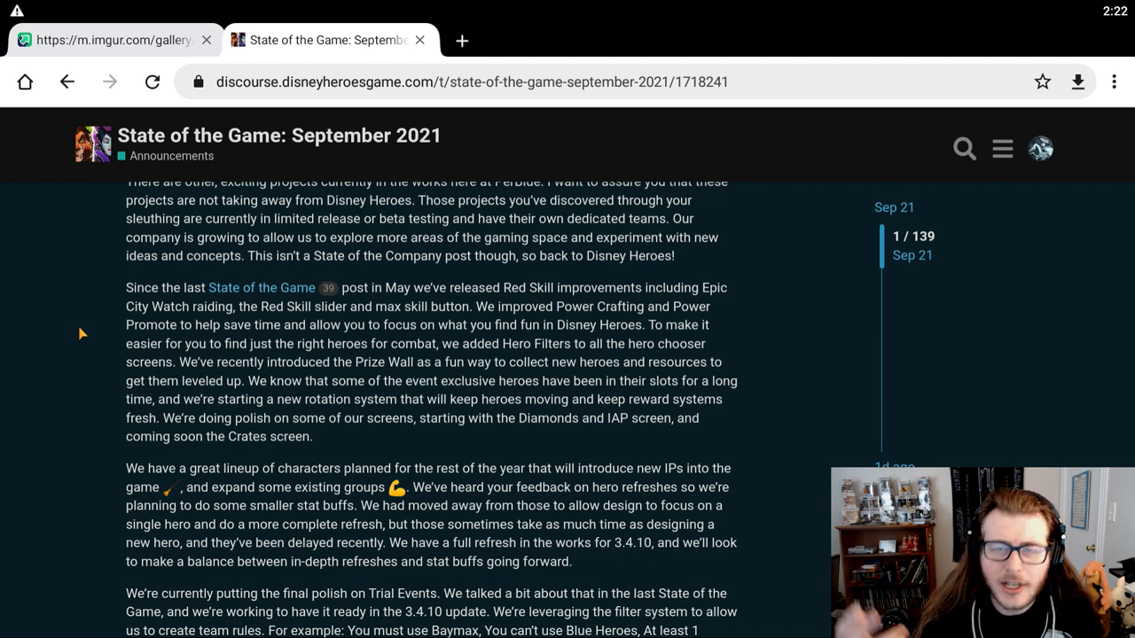
{"action": "mouse_move", "coordinate": [487, 397]}
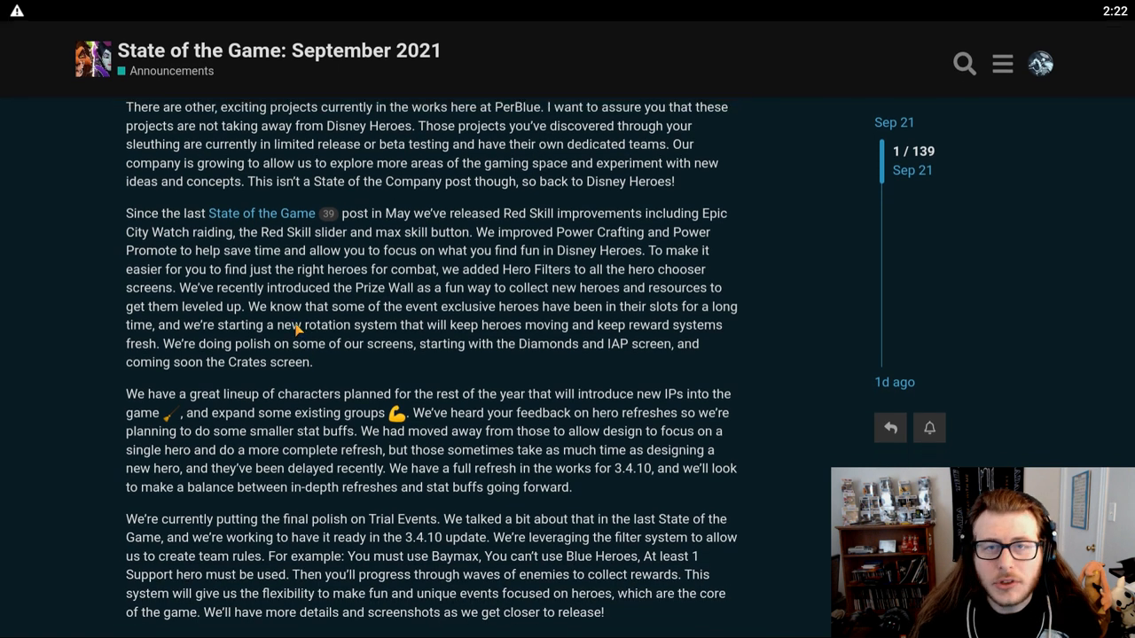
{"action": "scroll", "scroll_direction": "down", "scroll_amount": 3}
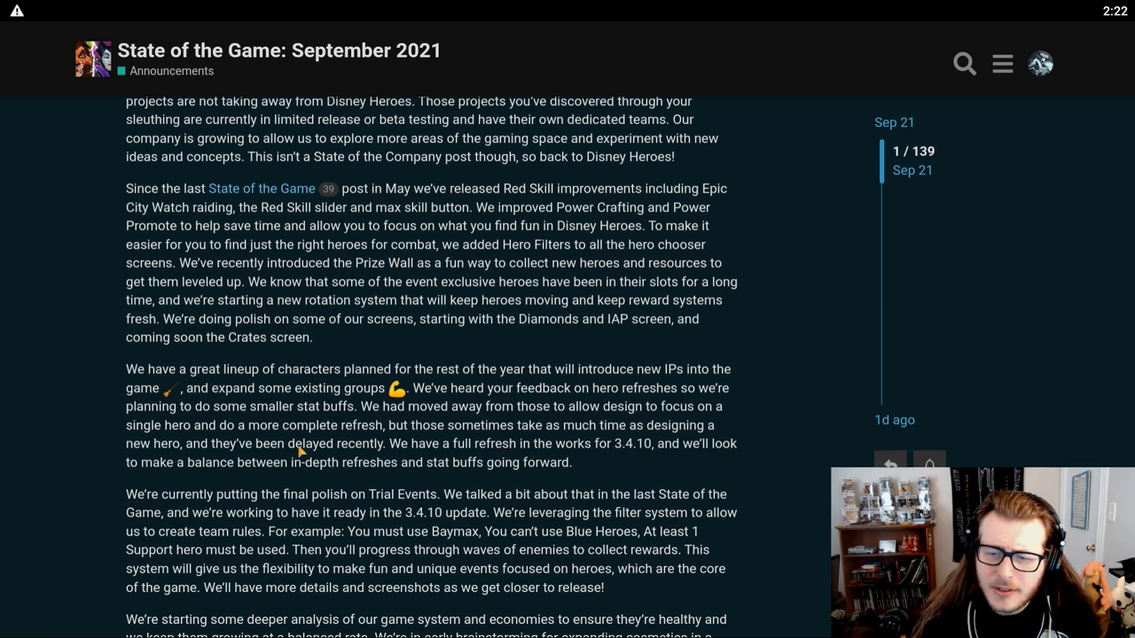
{"action": "scroll", "scroll_direction": "down", "scroll_amount": 3}
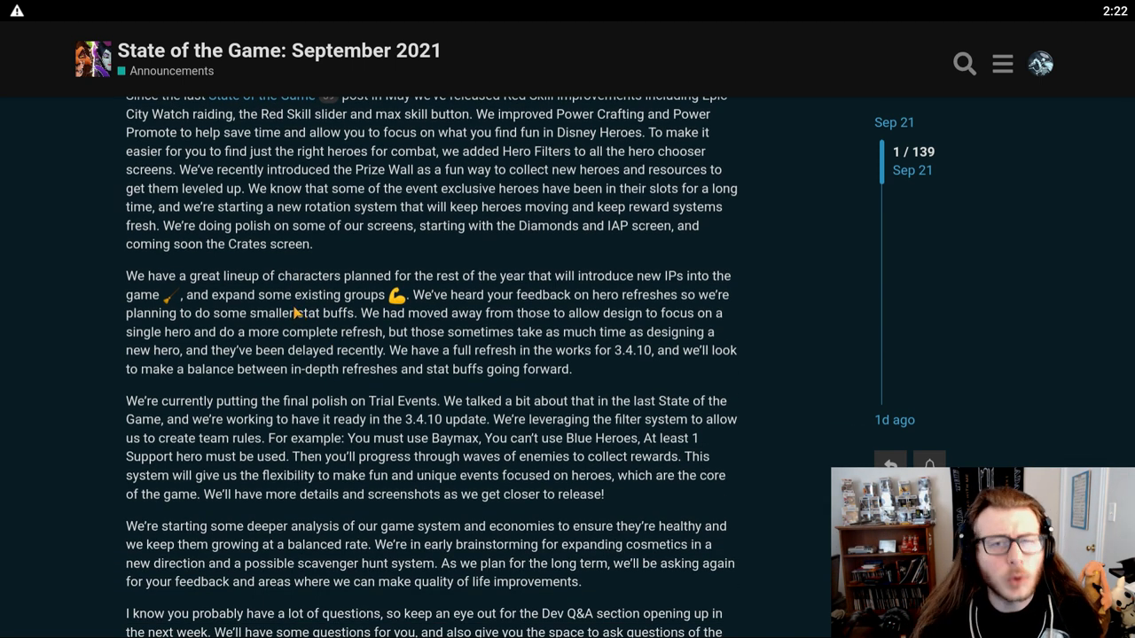
{"action": "mouse_move", "coordinate": [294, 312]}
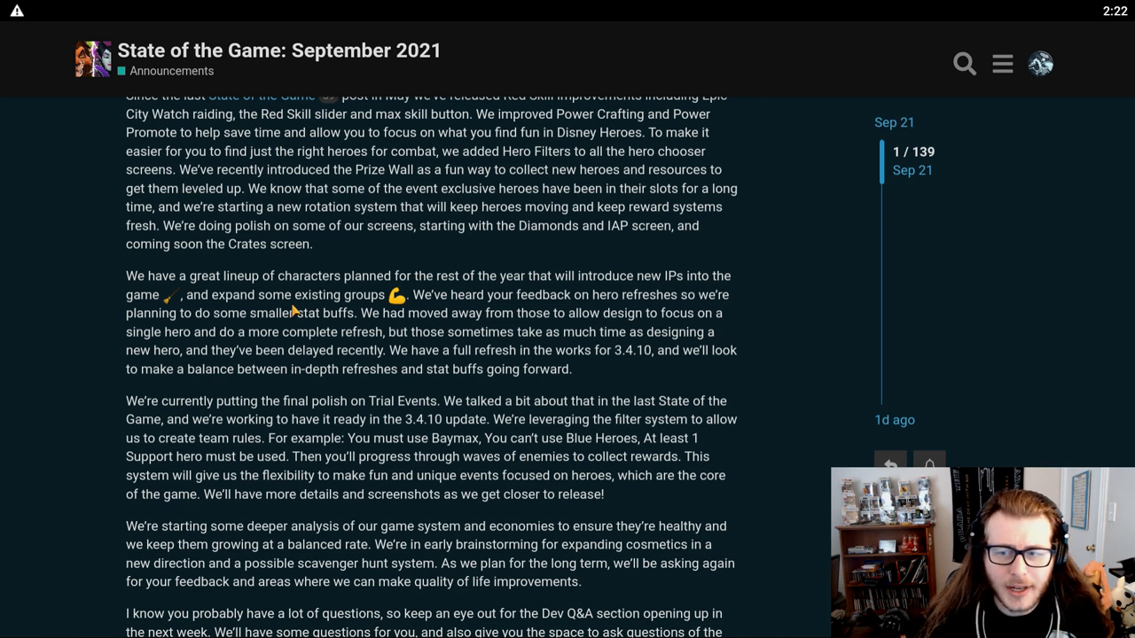
{"action": "mouse_move", "coordinate": [128, 388]}
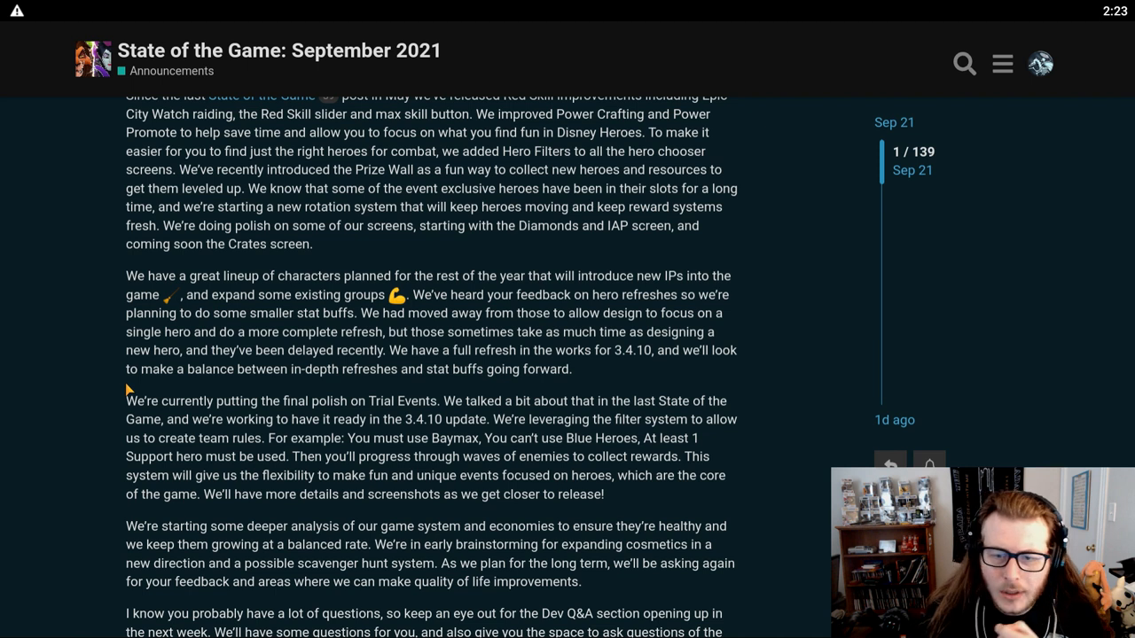
{"action": "scroll", "scroll_direction": "down", "scroll_amount": 3}
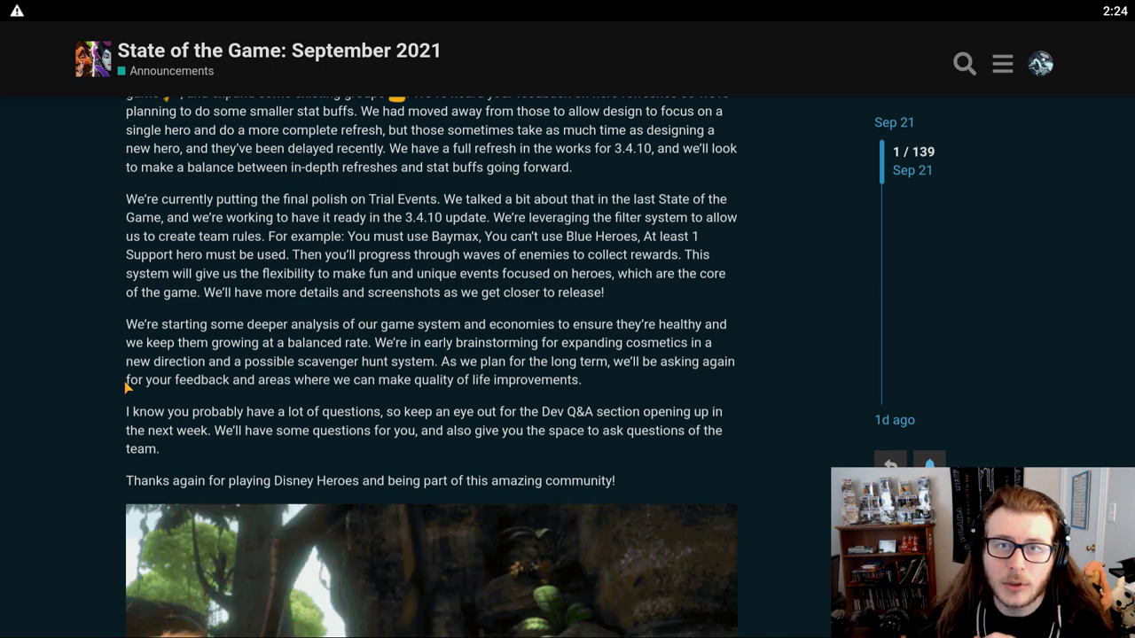
{"action": "scroll", "scroll_direction": "down", "scroll_amount": 3}
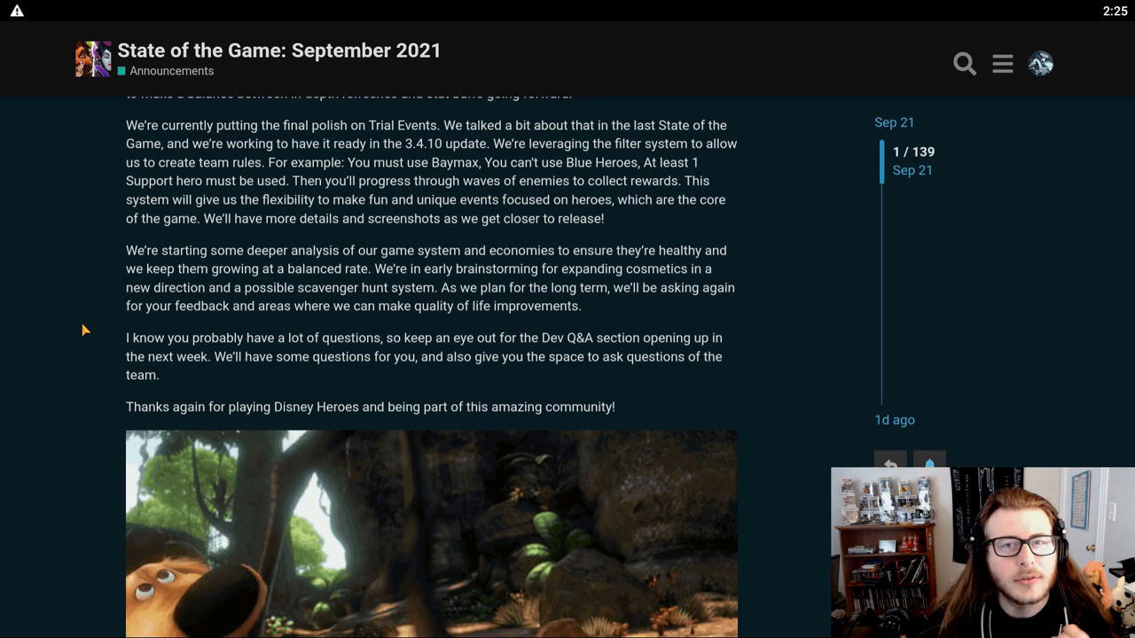
{"action": "scroll", "scroll_direction": "down", "scroll_amount": 3}
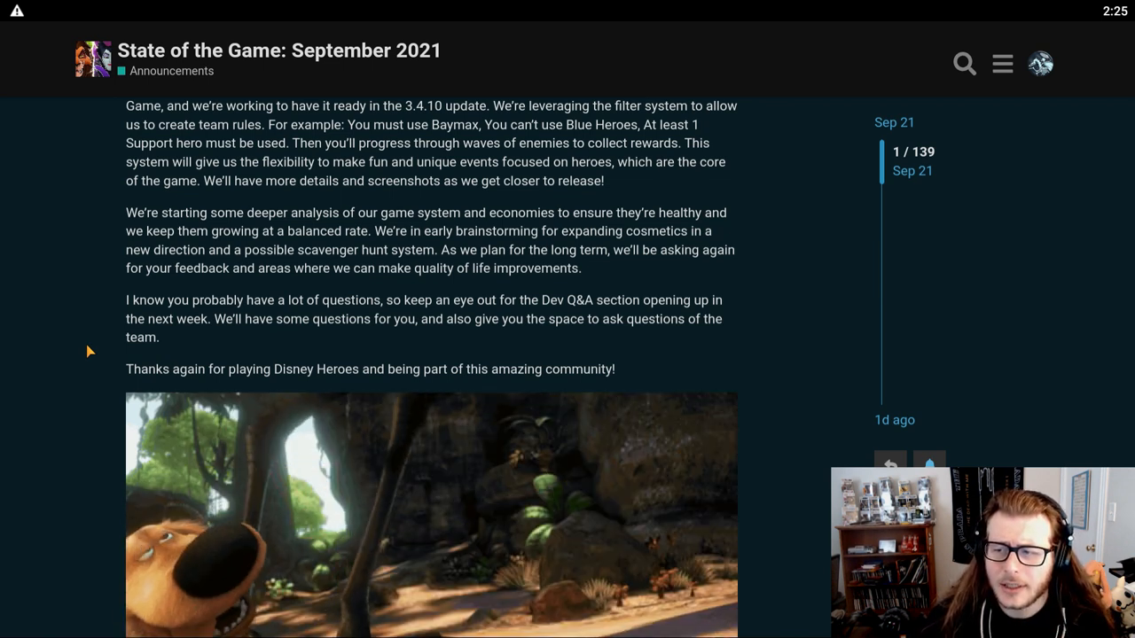
{"action": "scroll", "scroll_direction": "down", "scroll_amount": 3}
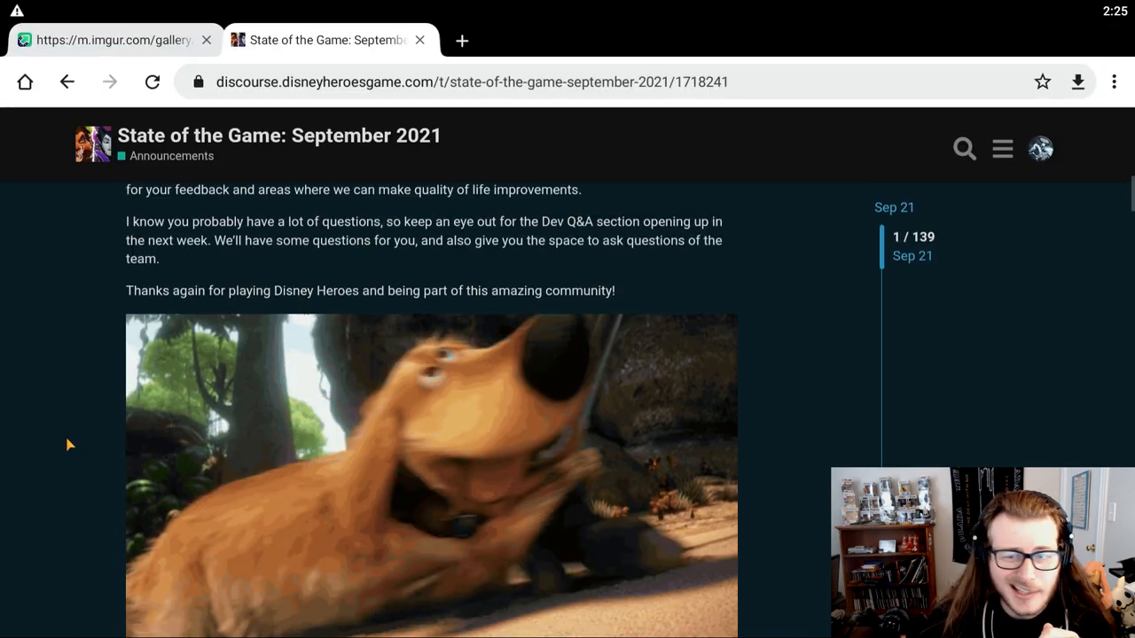
{"action": "scroll", "scroll_direction": "down", "scroll_amount": 3}
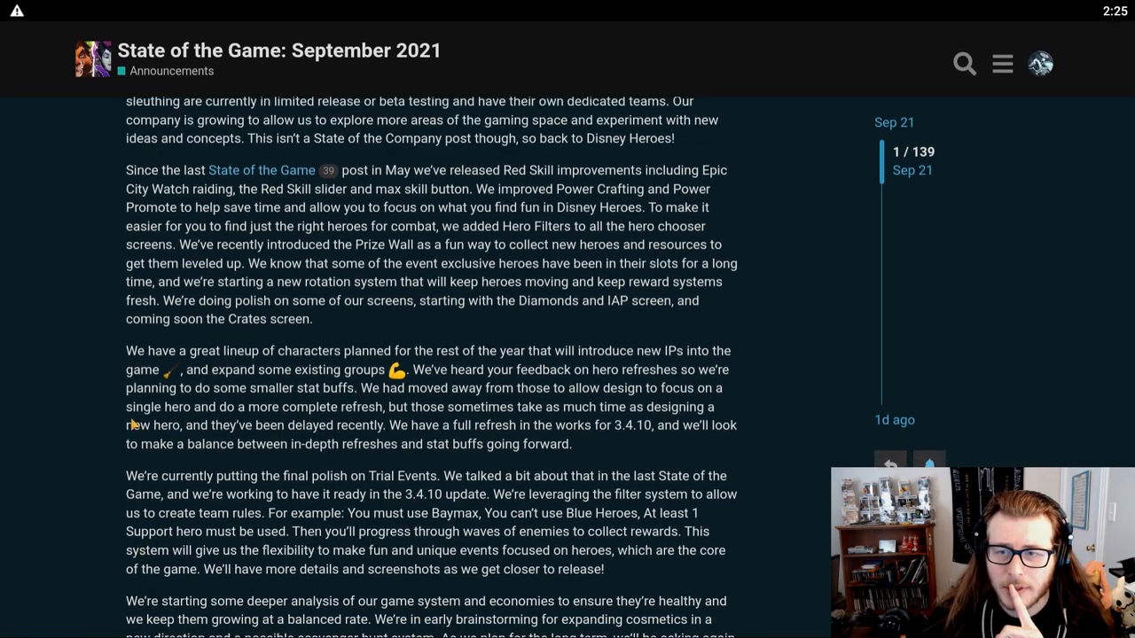
{"action": "scroll", "scroll_direction": "down", "scroll_amount": 3}
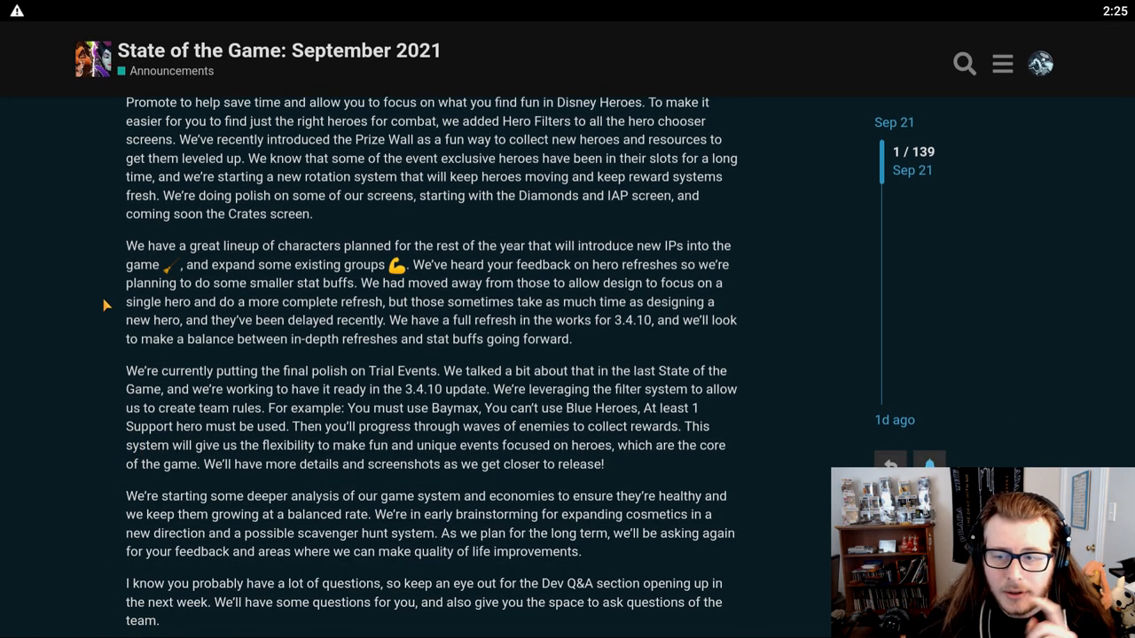